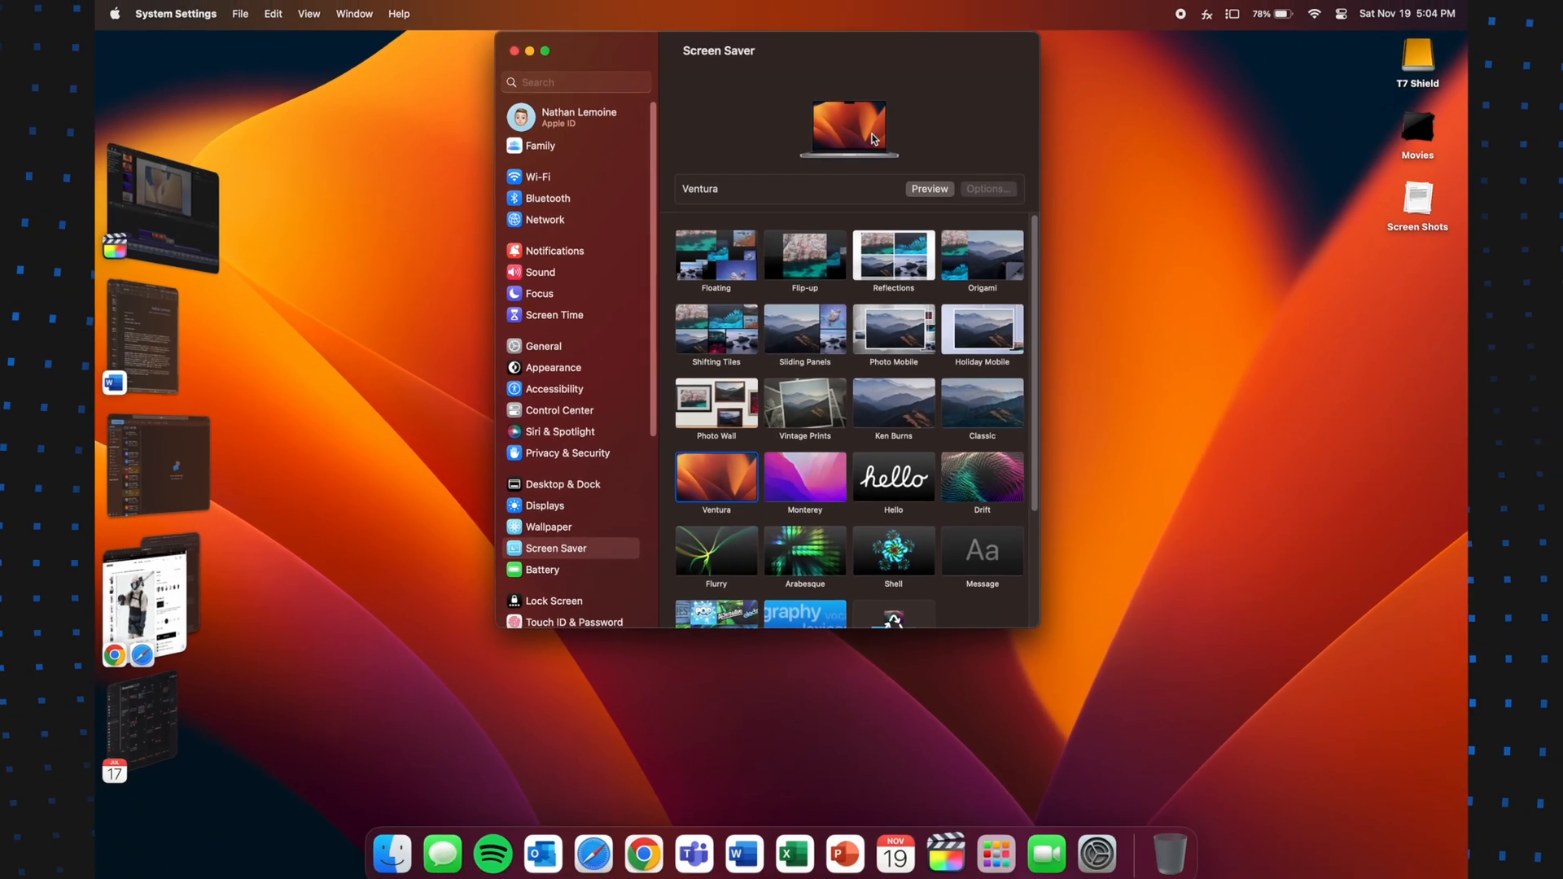
Apply the Ventura Graphic wallpaper in its Dark (Still) appearance from the Wallpaper pane.
click(548, 527)
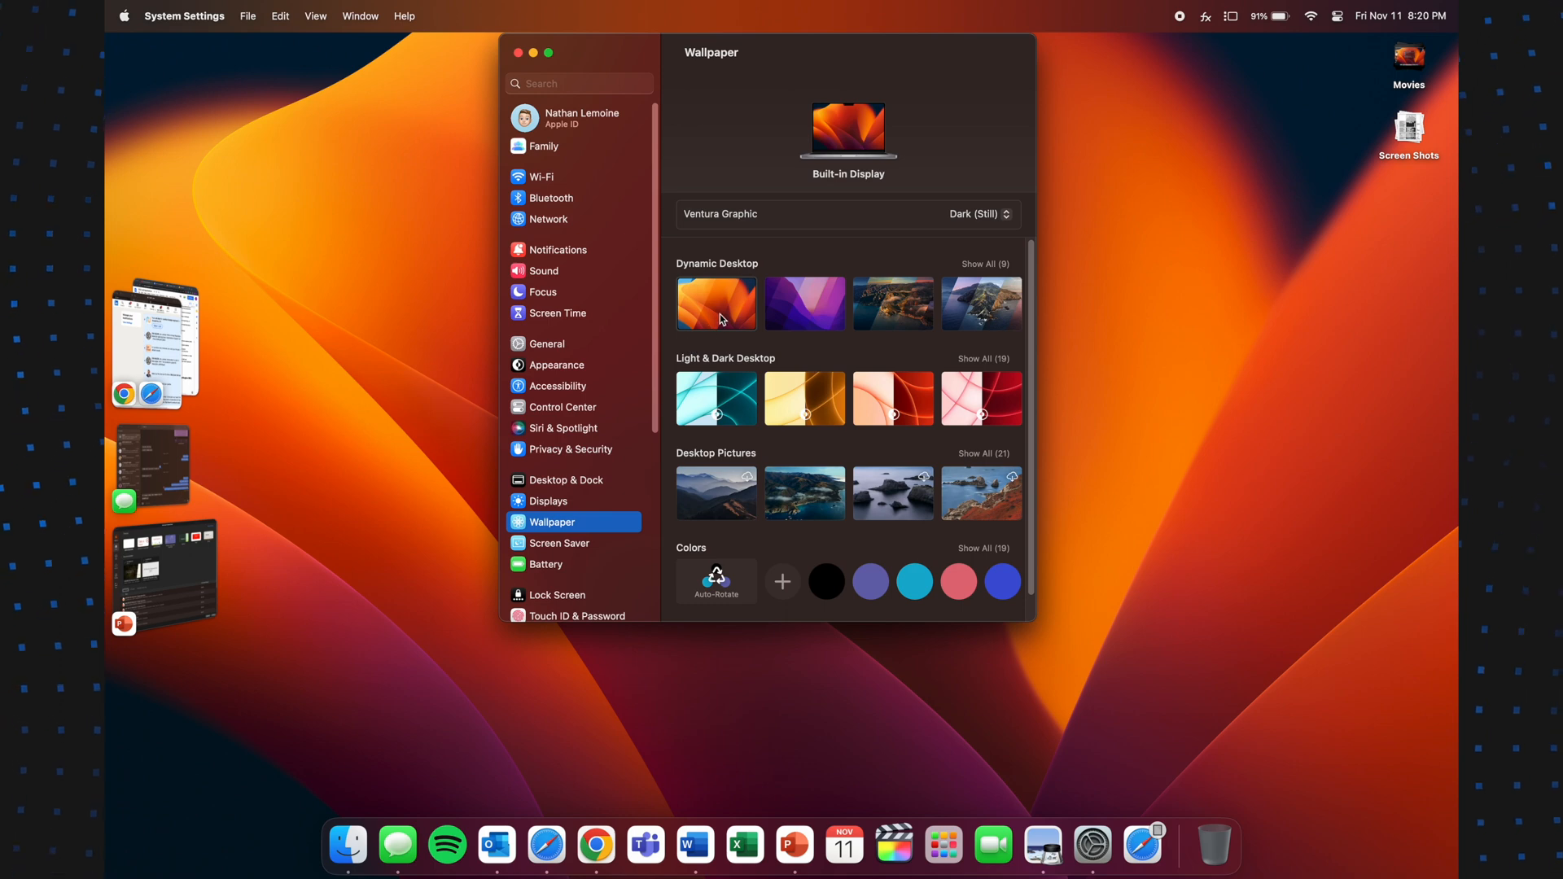
click(717, 303)
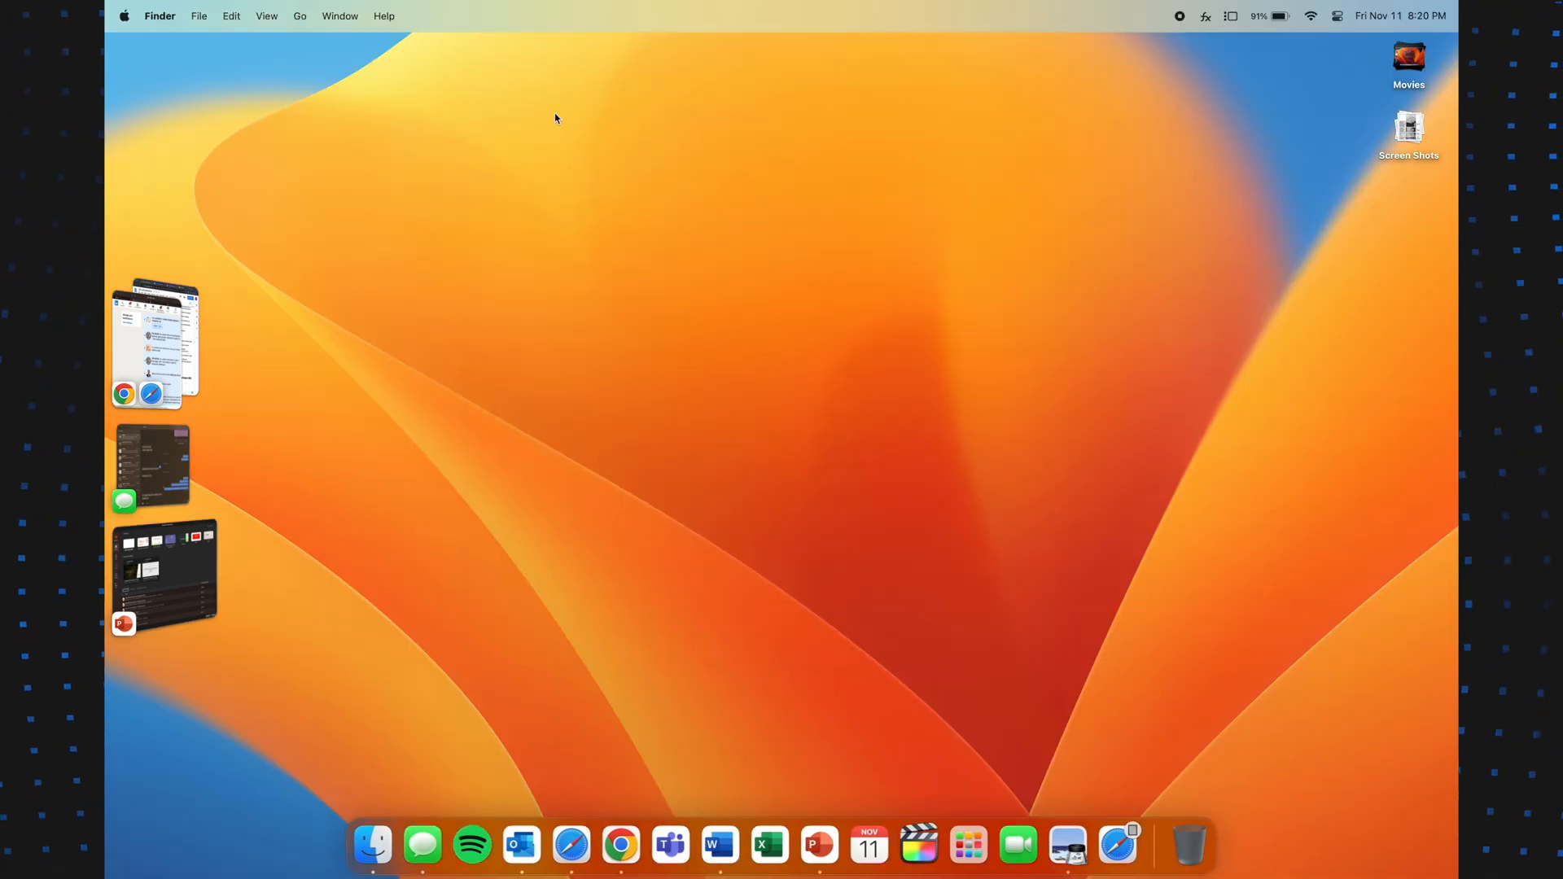
mouse_move(1016, 254)
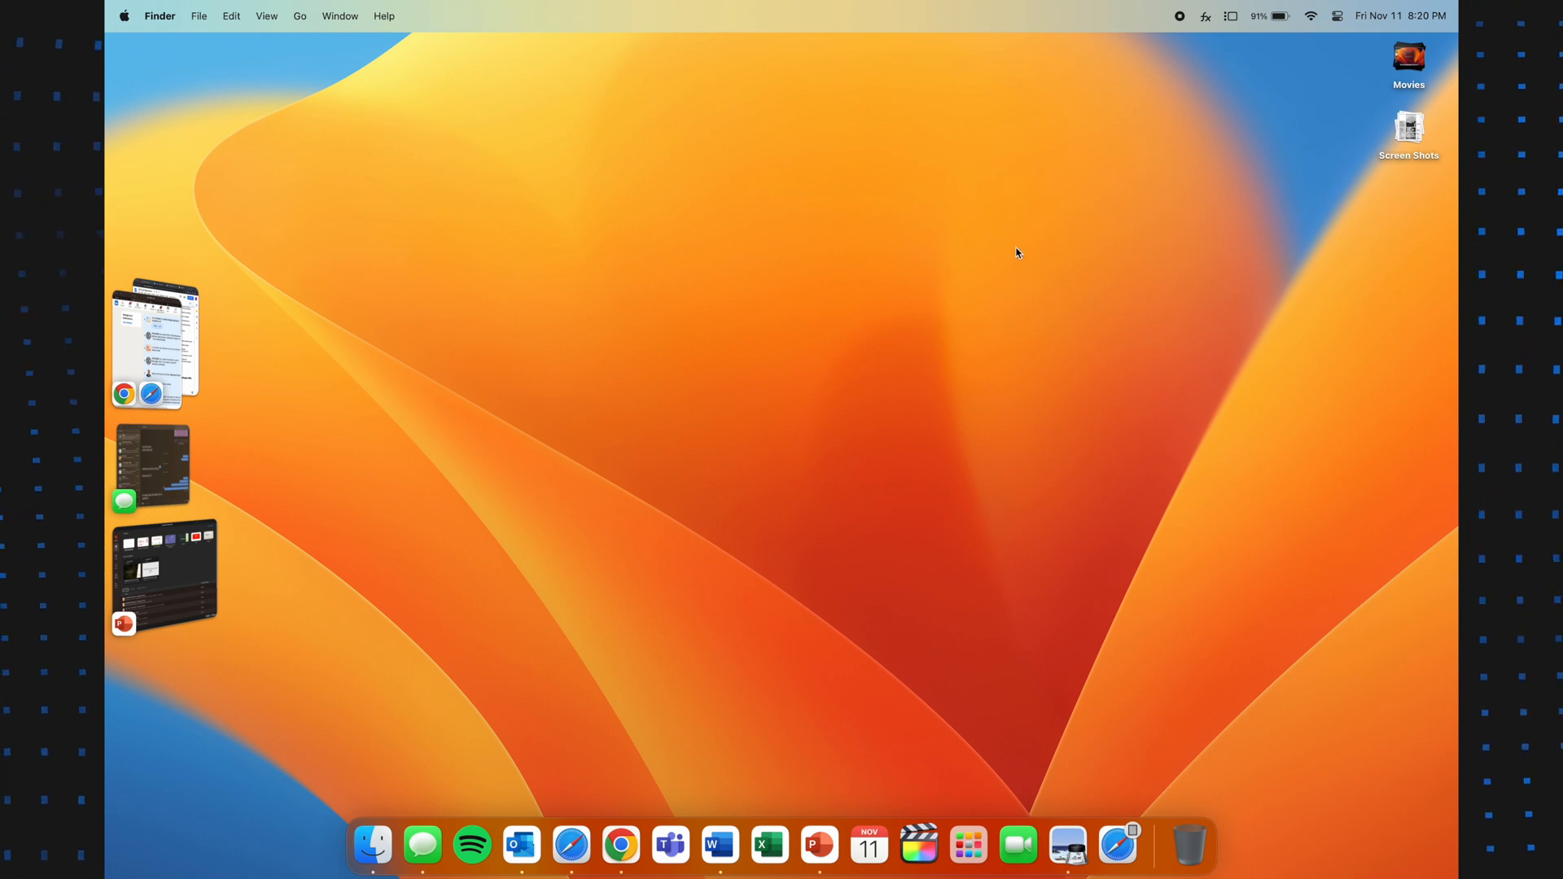
click(1127, 854)
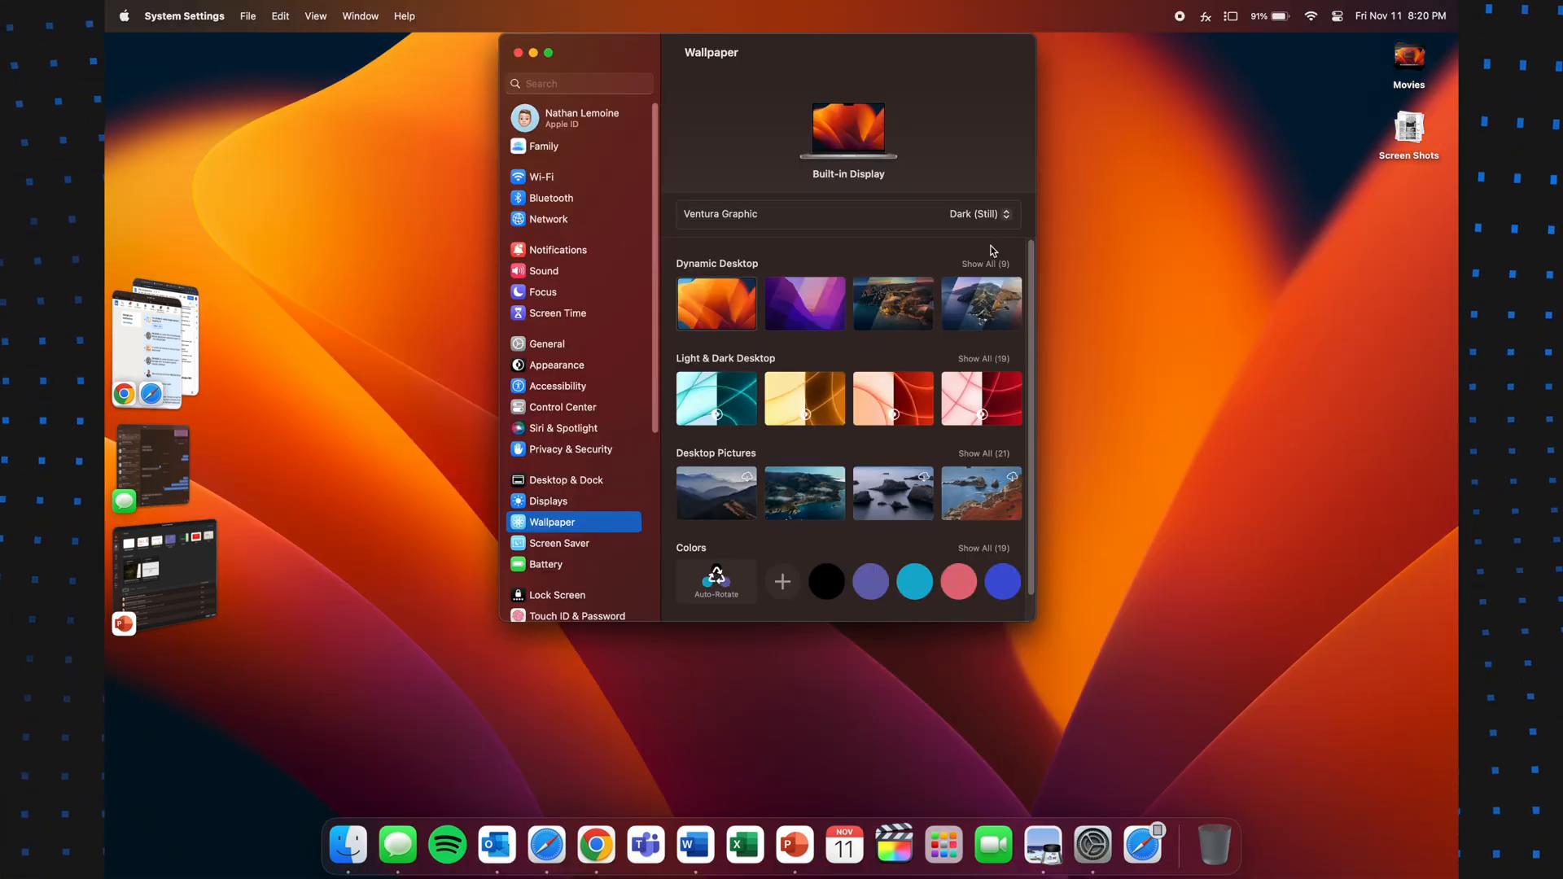
mouse_move(943, 493)
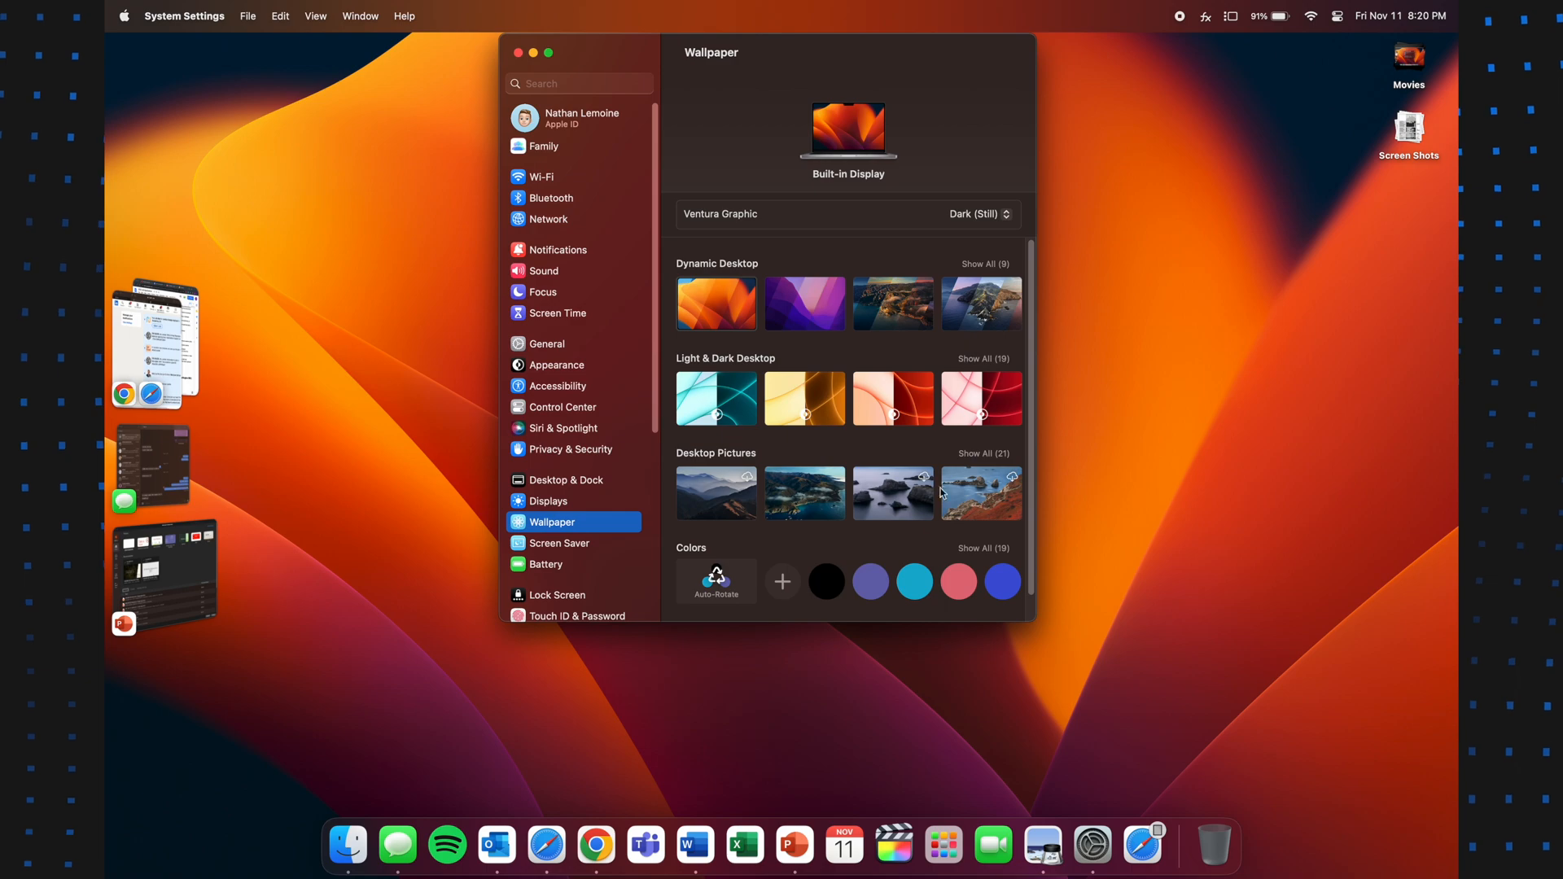
scroll(down, 3)
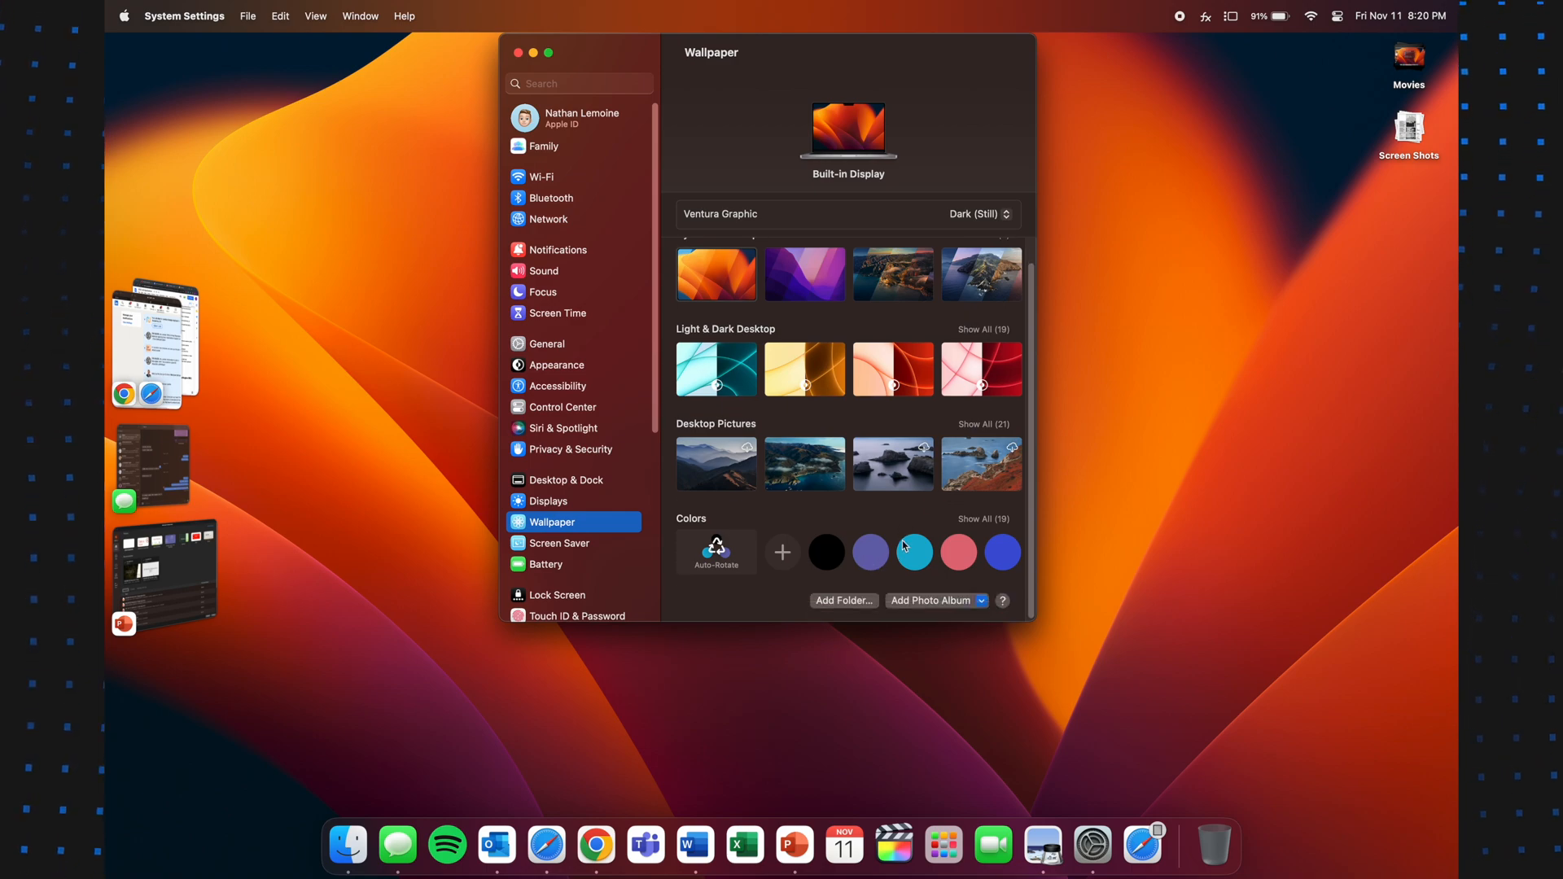